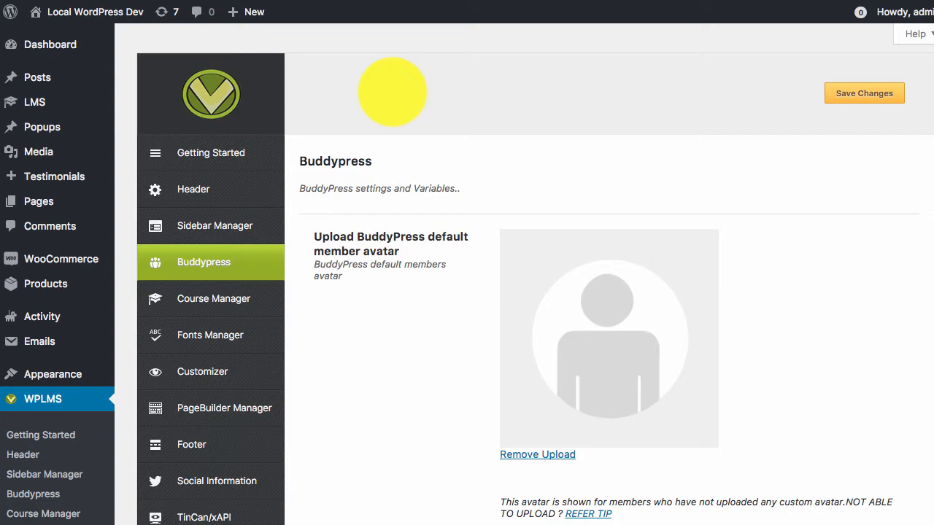
mouse_move(58, 399)
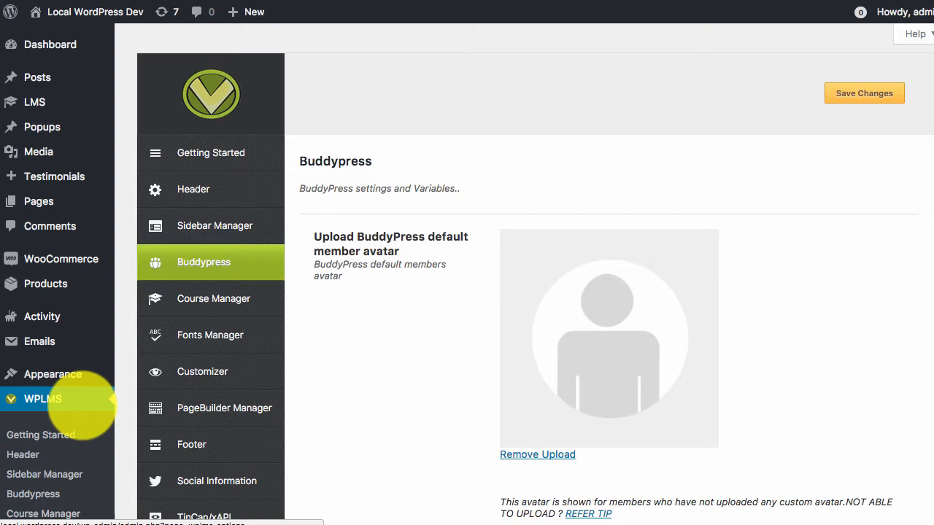
Set 'Enable ajax registration & login' to 'Enable Login only' and save changes.
scroll(down, 3)
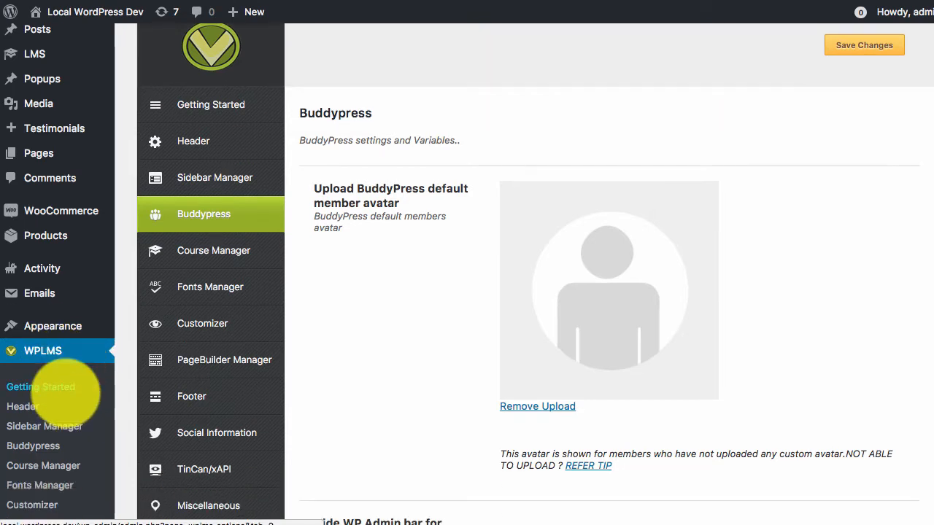
scroll(down, 3)
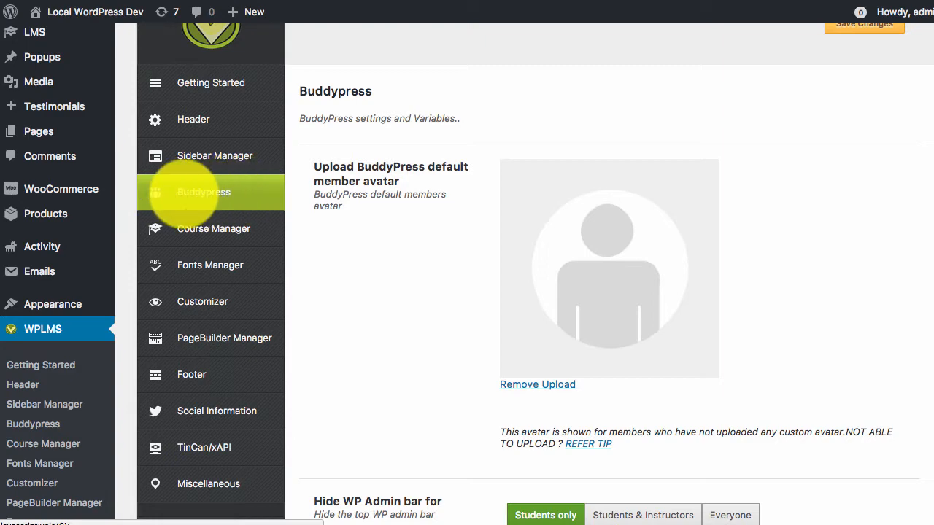
scroll(down, 3)
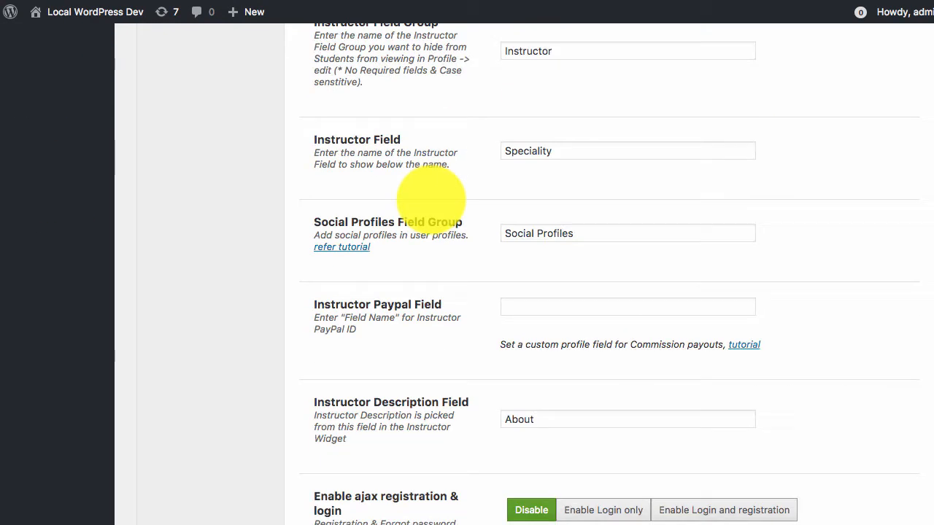
scroll(down, 3)
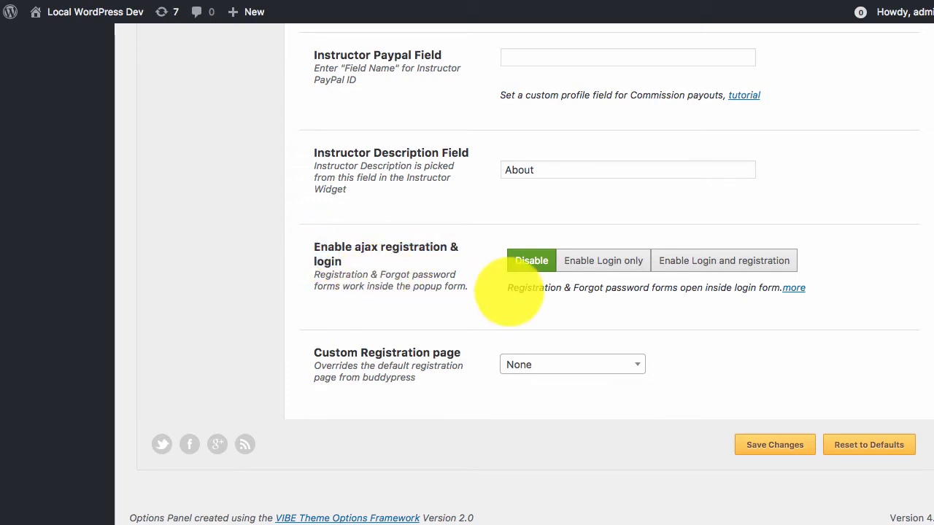
click(603, 260)
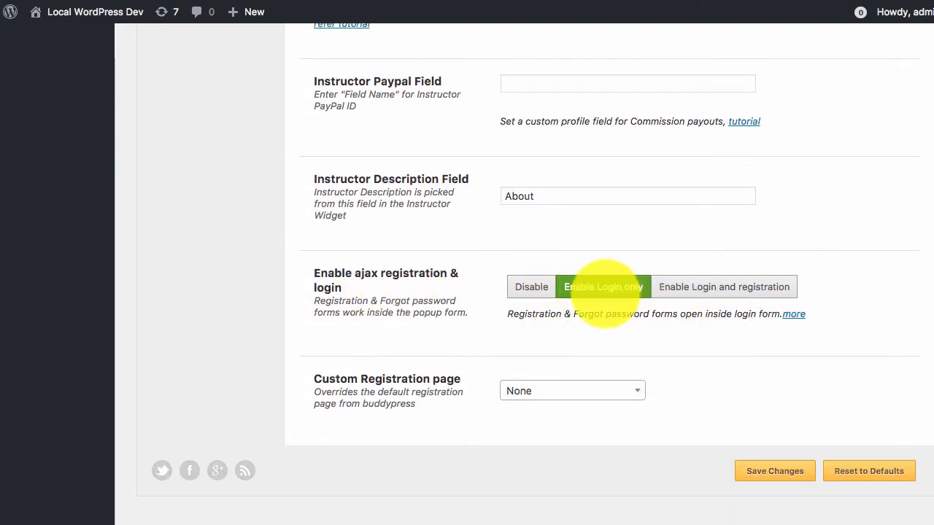
click(774, 470)
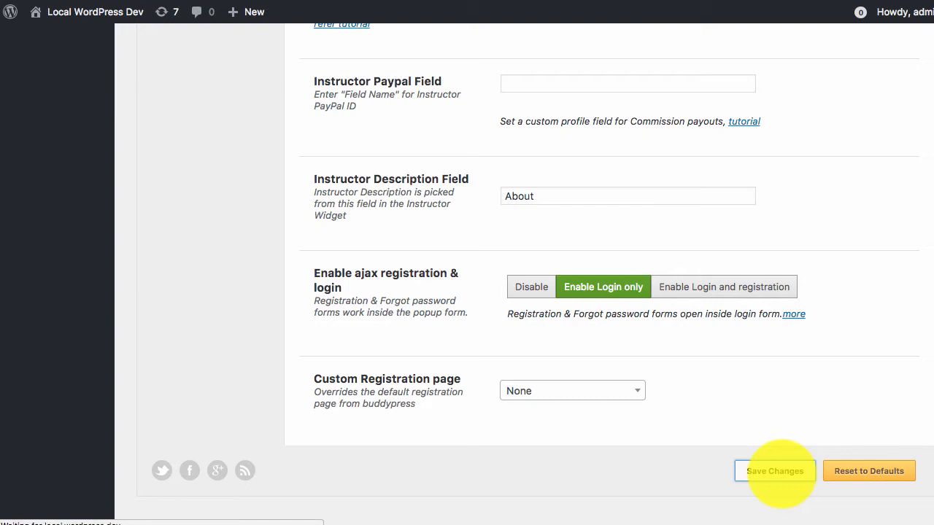
Attempt a login through the front-end popup with username 'HGFHG', which fails.
click(203, 261)
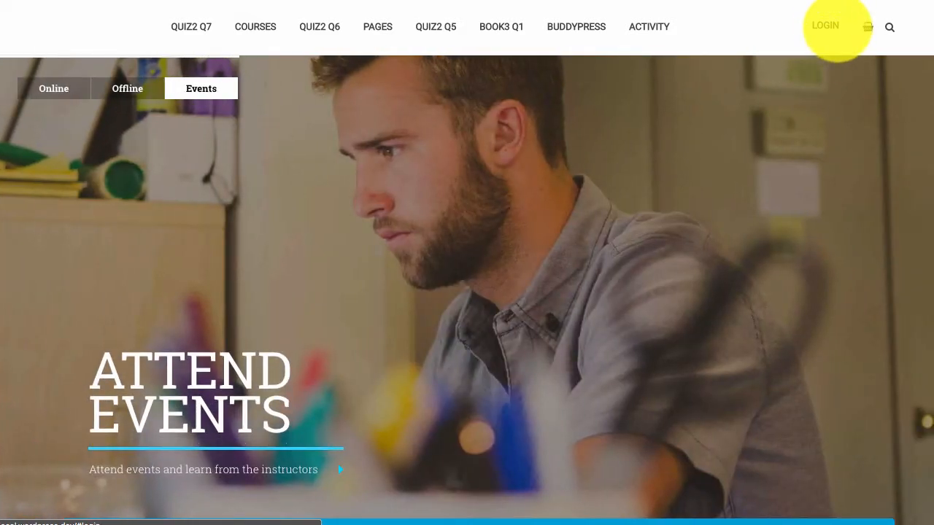
click(825, 25)
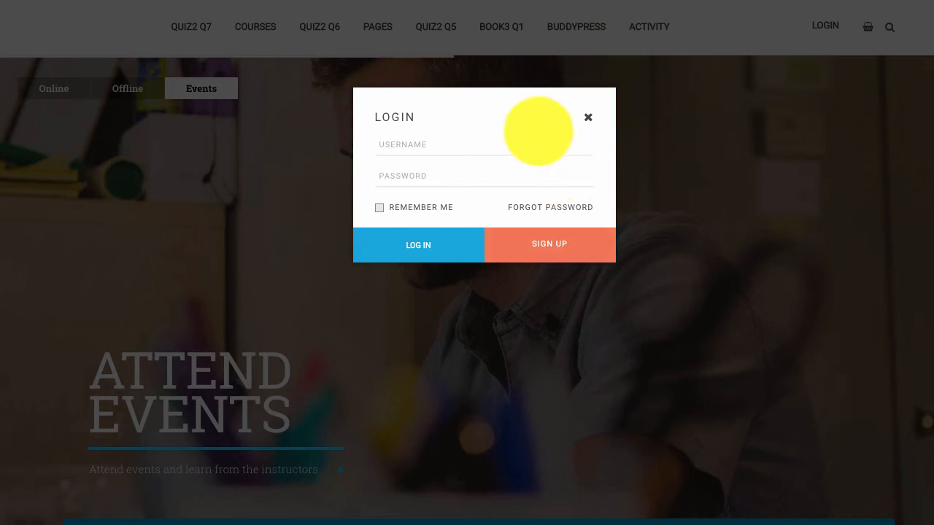
mouse_move(538, 155)
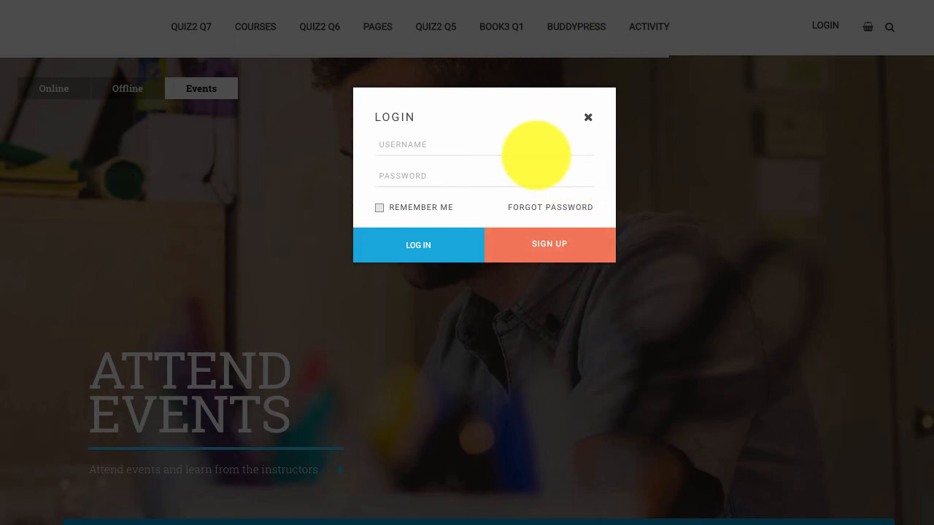
click(418, 244)
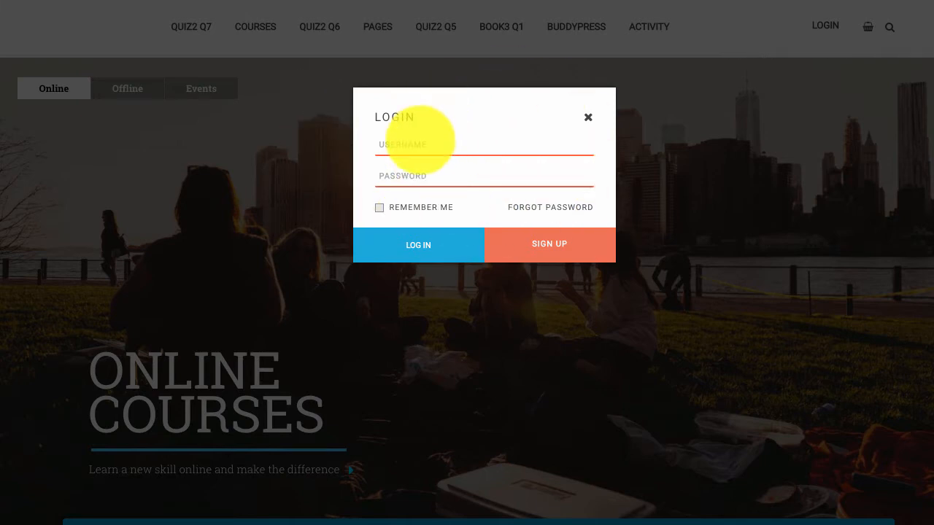
click(127, 88)
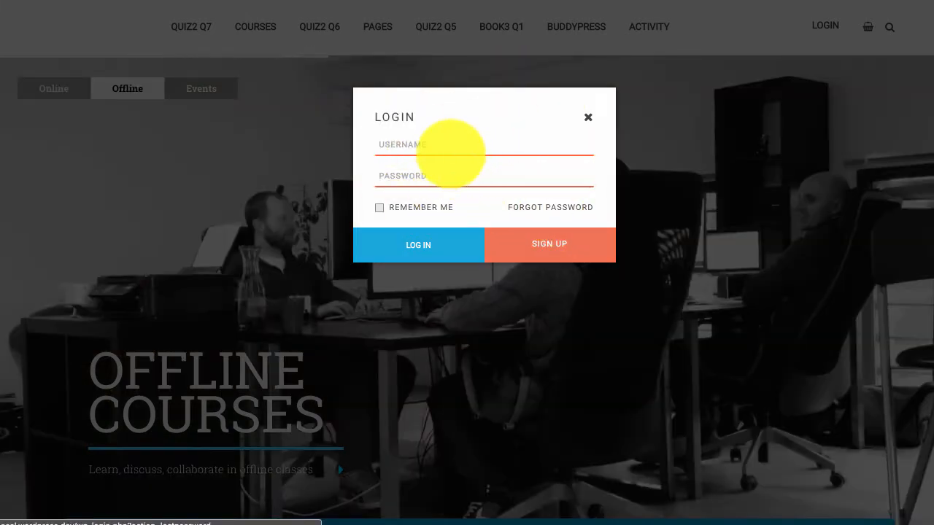
text(HGFHG)
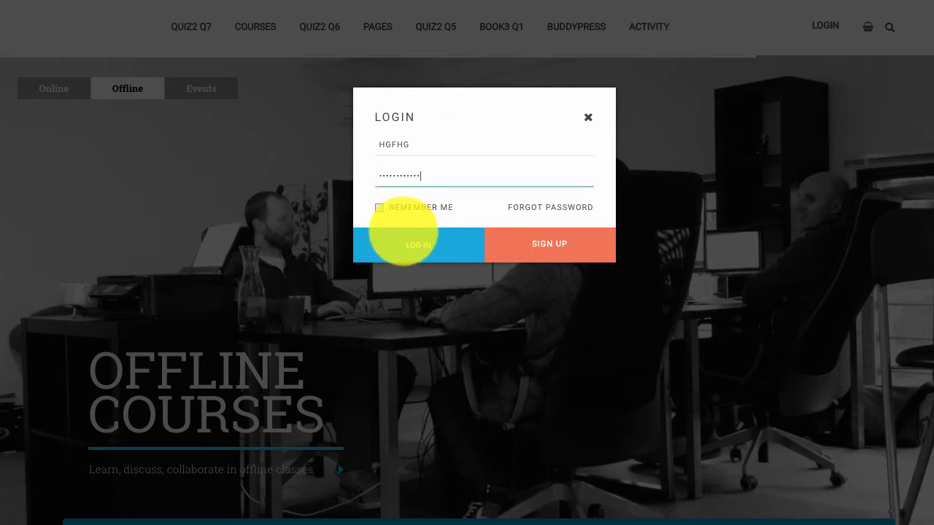
click(418, 245)
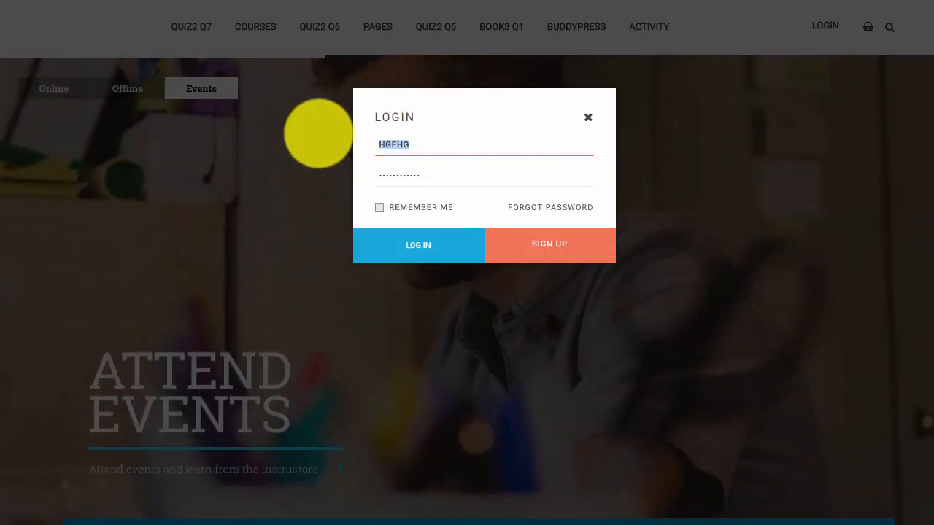
Log in as ADMIN after dismissing the incorrect-password error and correcting the password.
text(ADMIN)
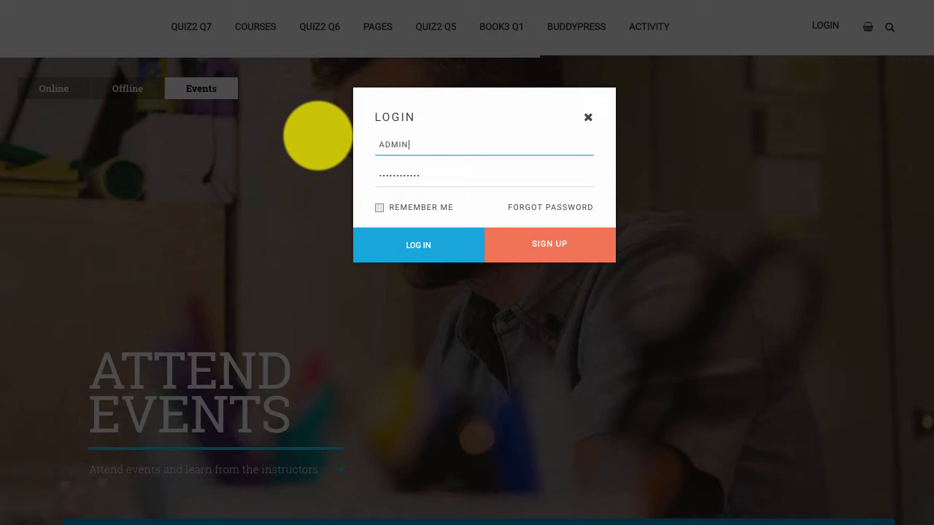
click(417, 244)
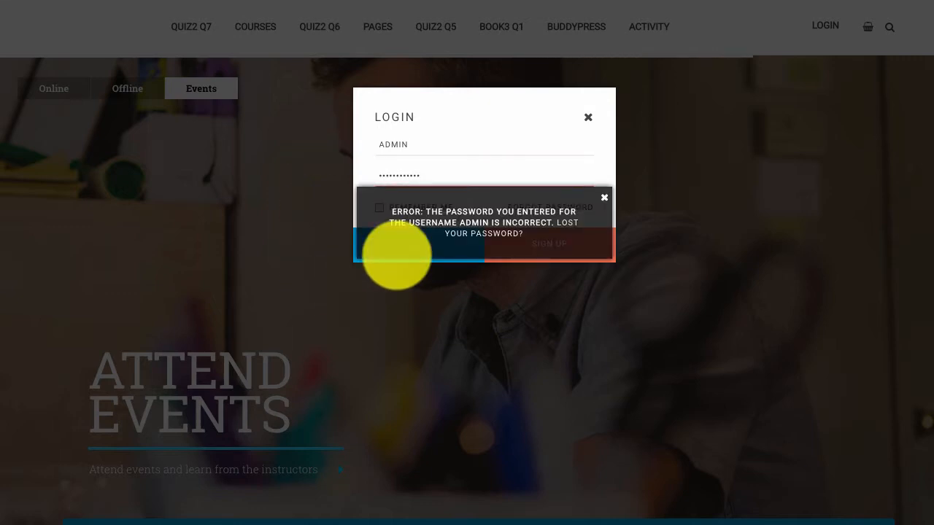
click(53, 88)
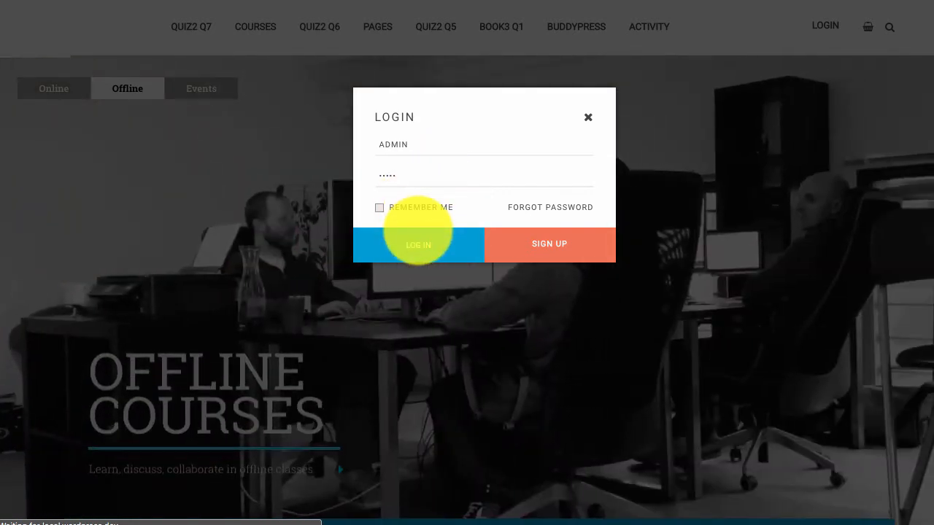
click(417, 245)
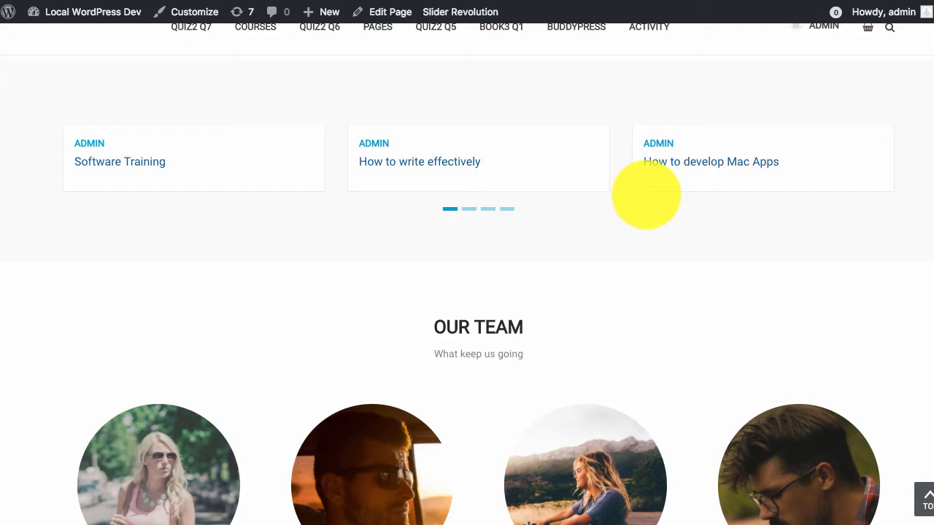
scroll(down, 3)
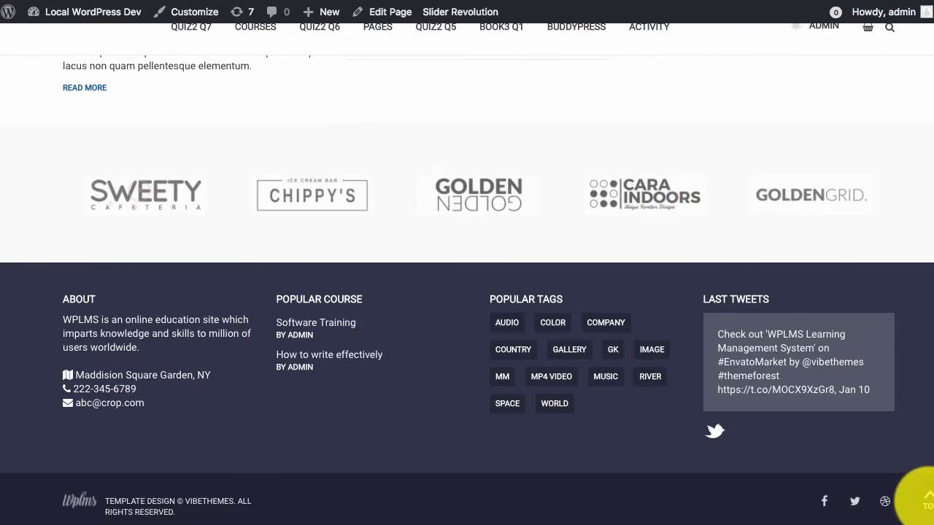
scroll(up, 3)
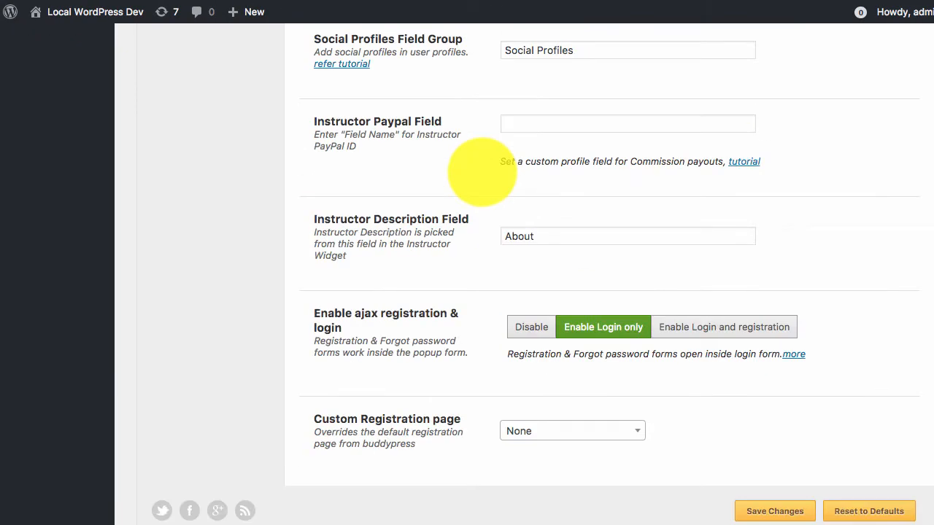
mouse_move(723, 327)
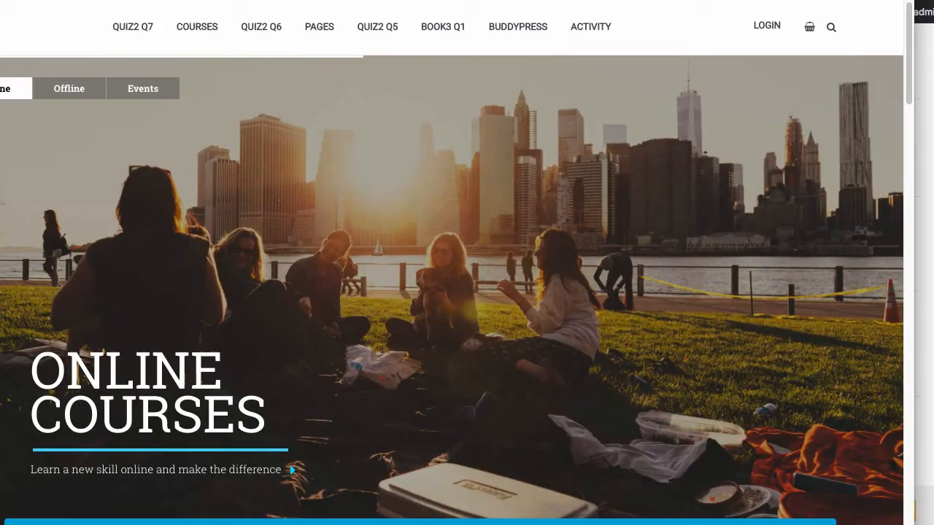
Follow the popup's sign-up link to the full Register page, then return to Buddypress settings.
click(765, 25)
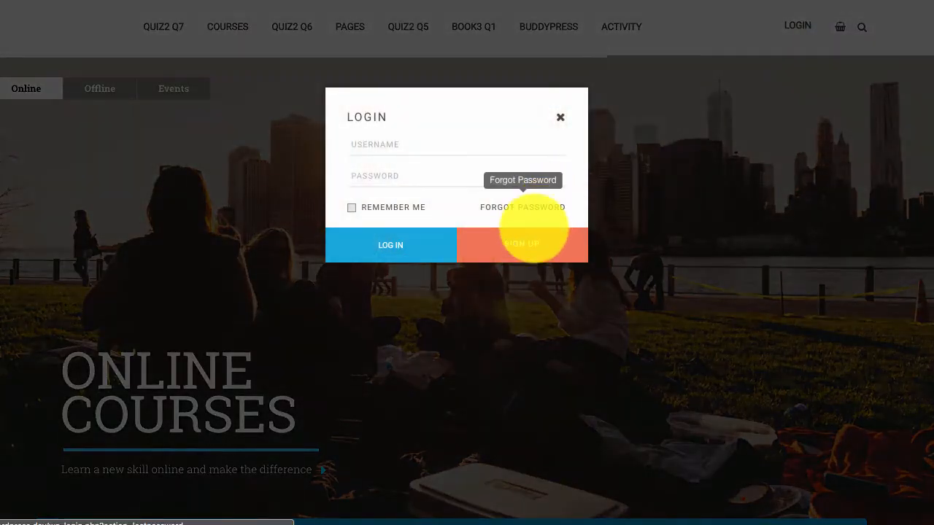
click(522, 244)
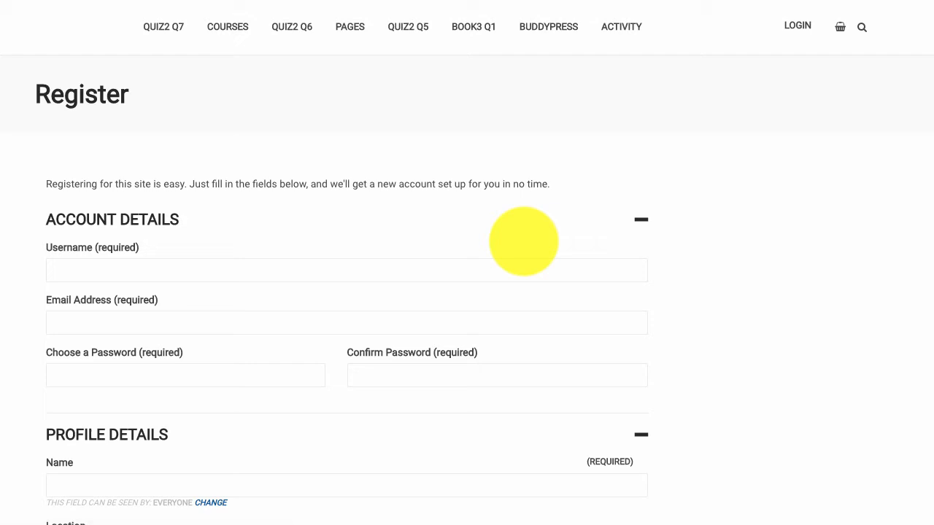
scroll(down, 3)
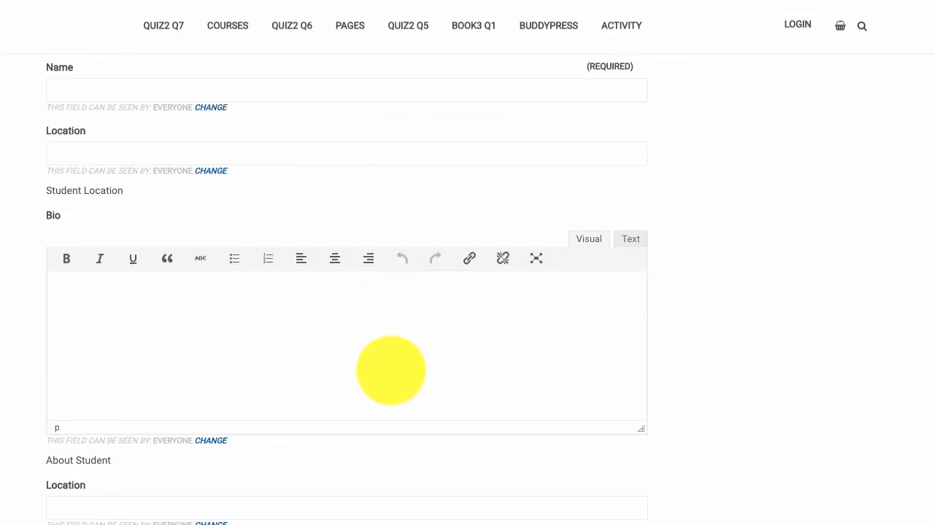
click(349, 25)
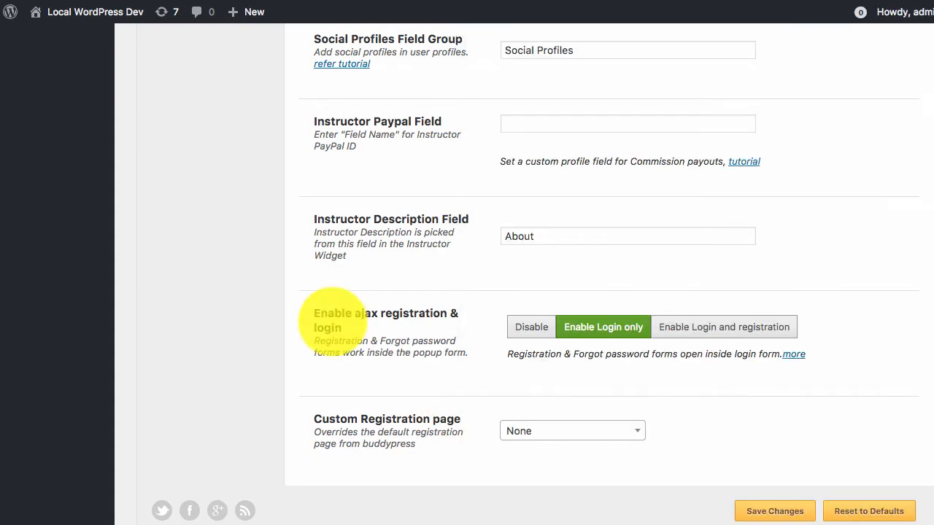
Set ajax to 'Enable Login and registration', save, and confirm the popup now offers SIGN UP.
click(723, 326)
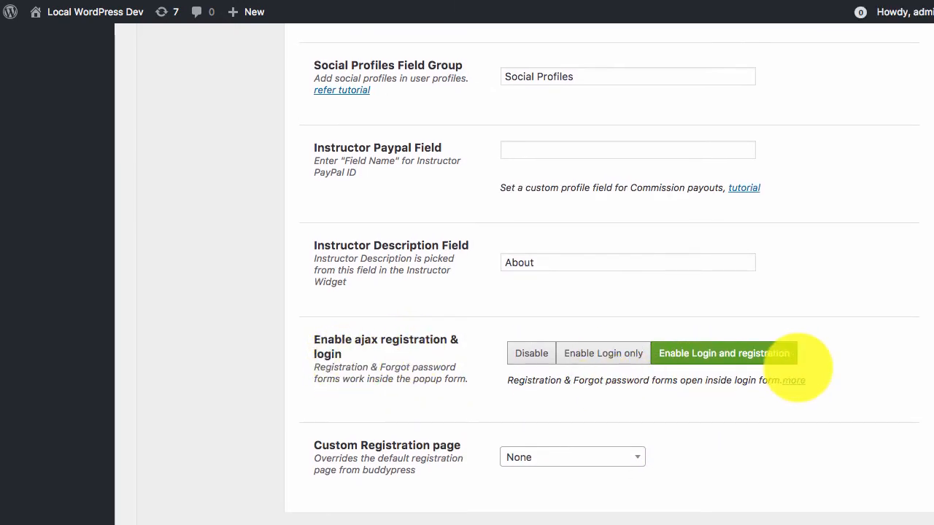
scroll(down, 3)
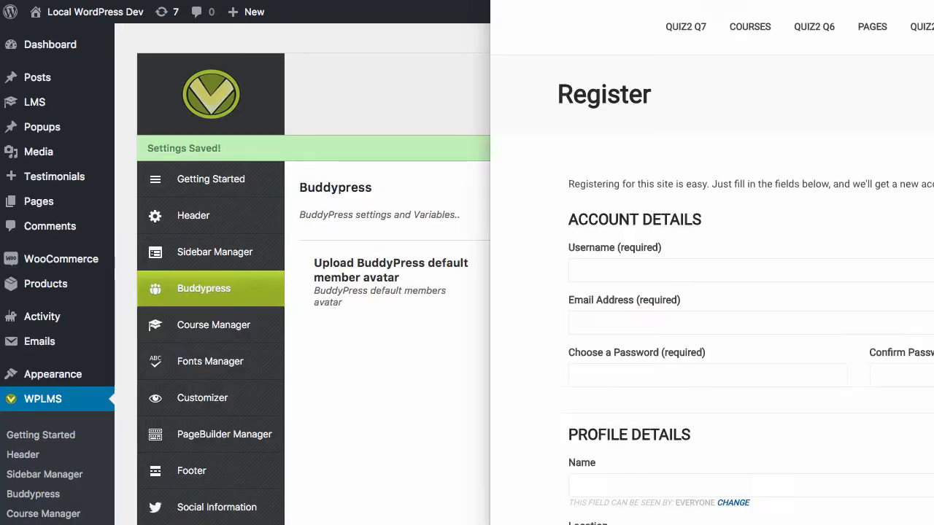
click(814, 26)
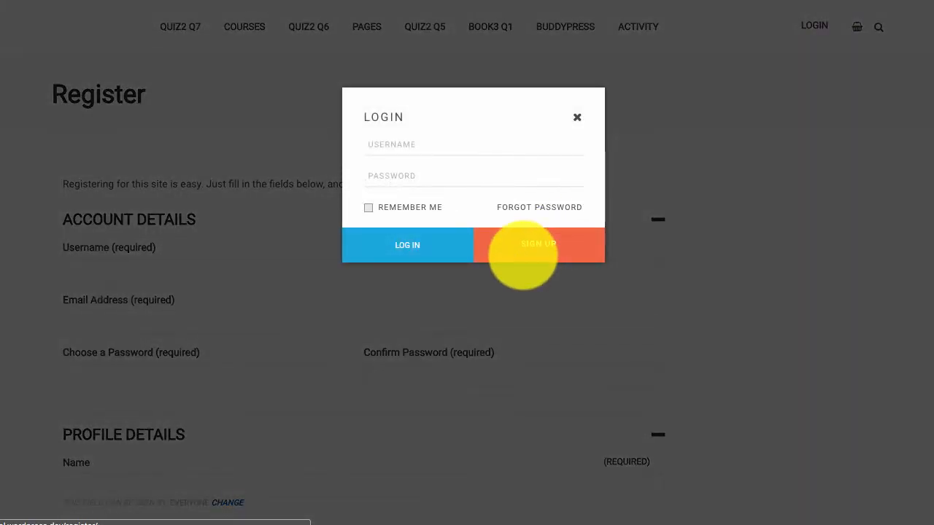
click(577, 117)
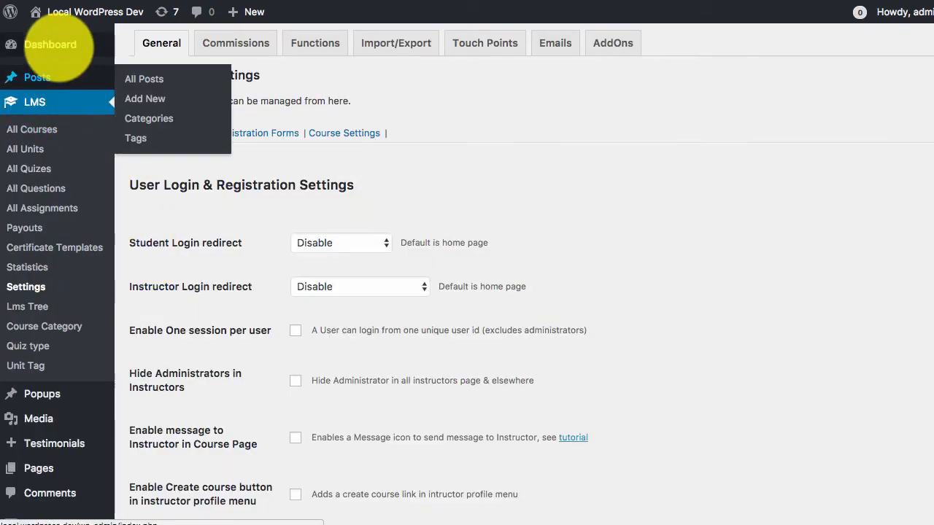
mouse_move(26, 286)
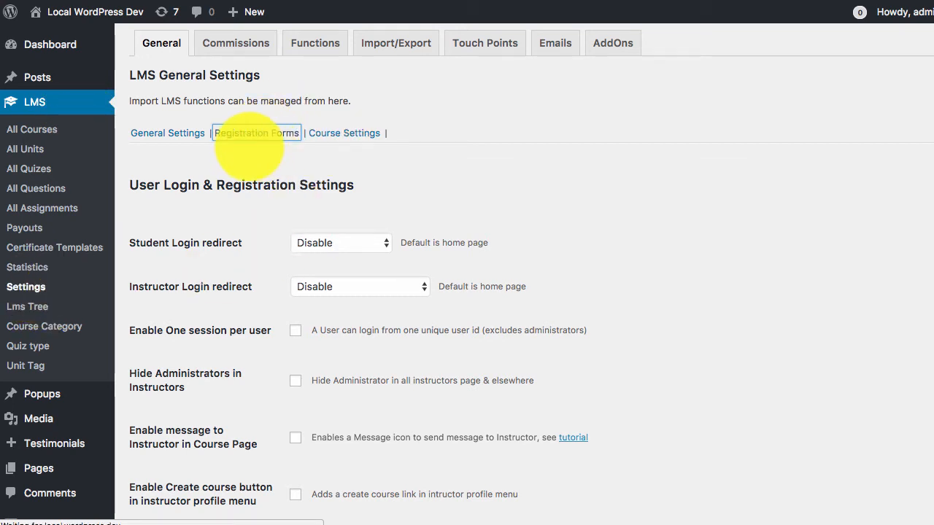
Add a REGISTRATION form with the Name field, save its settings and mark it Default.
click(256, 133)
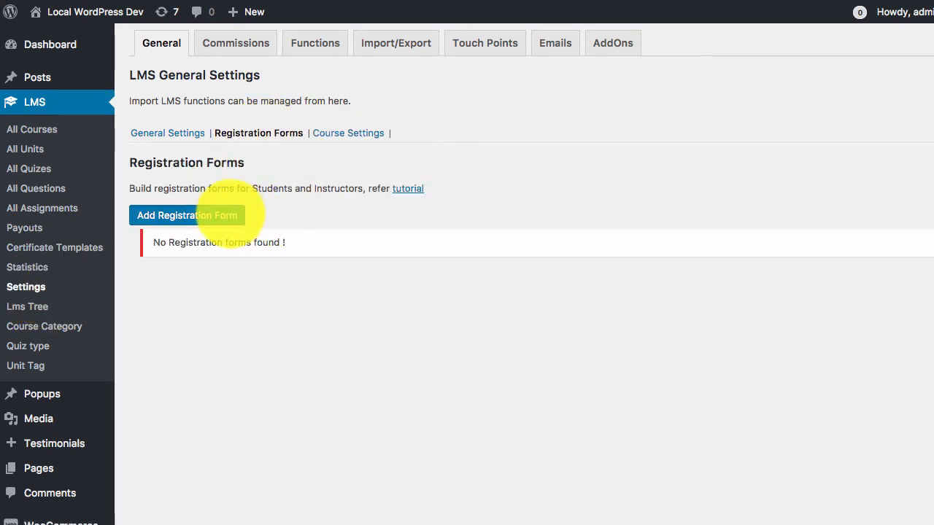
click(187, 215)
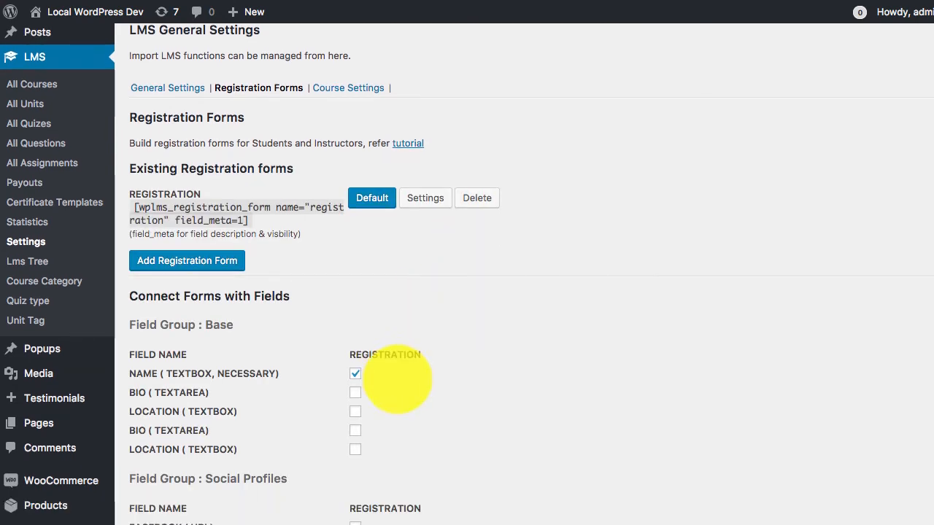
mouse_move(427, 250)
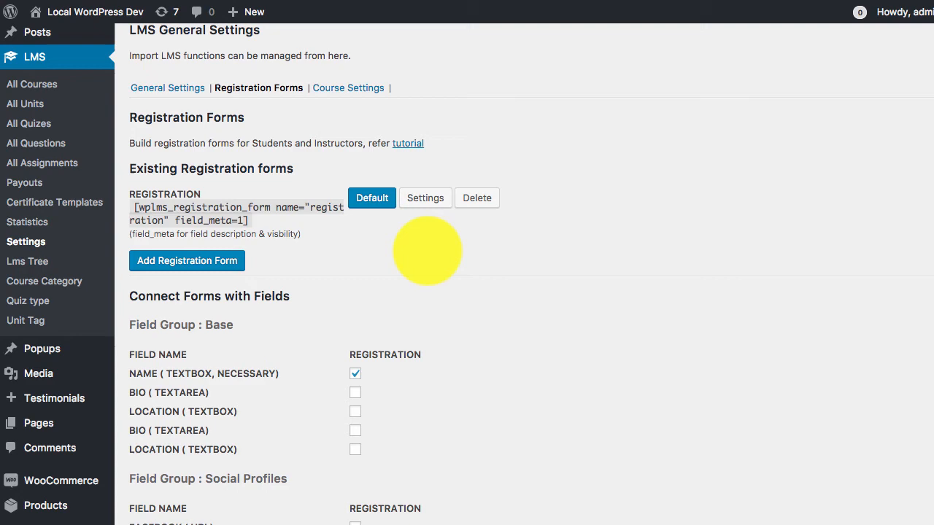
click(425, 198)
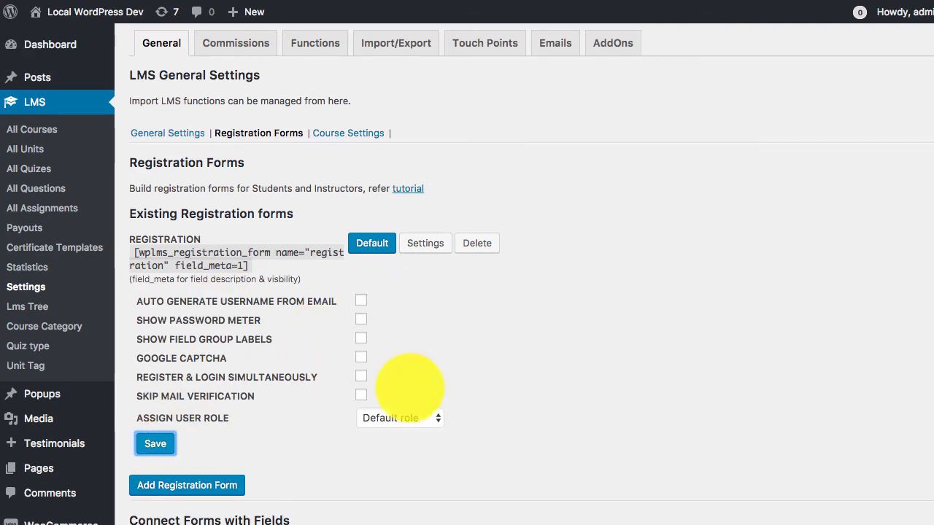
click(372, 243)
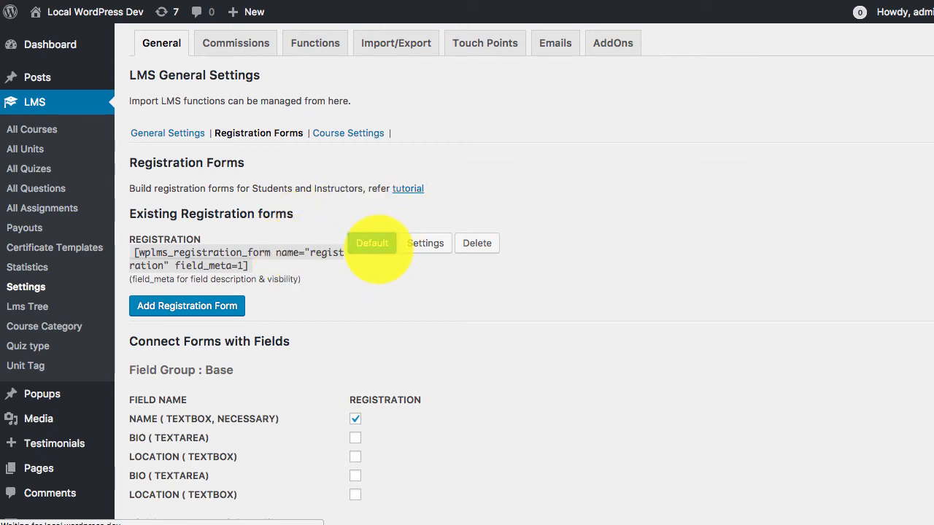
click(372, 243)
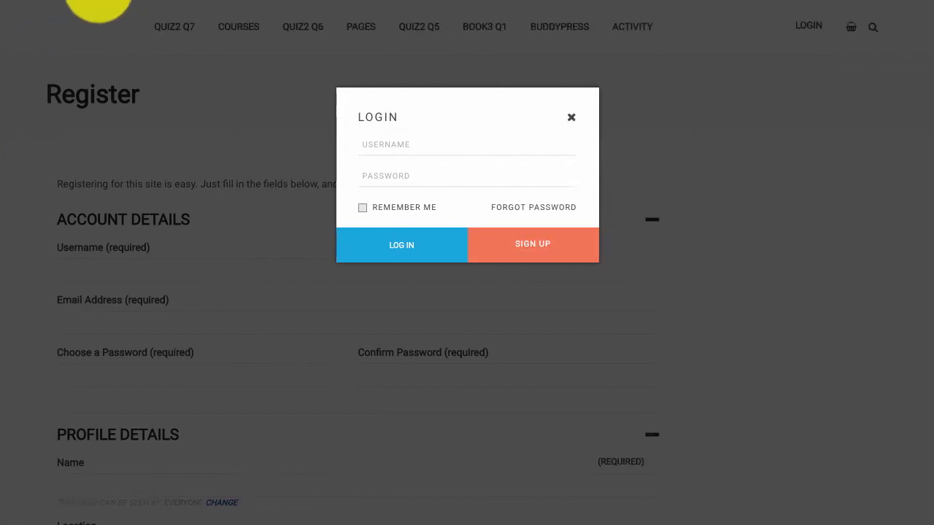
Add another registration form named 'gfdgf' from the Registration Forms settings.
click(532, 244)
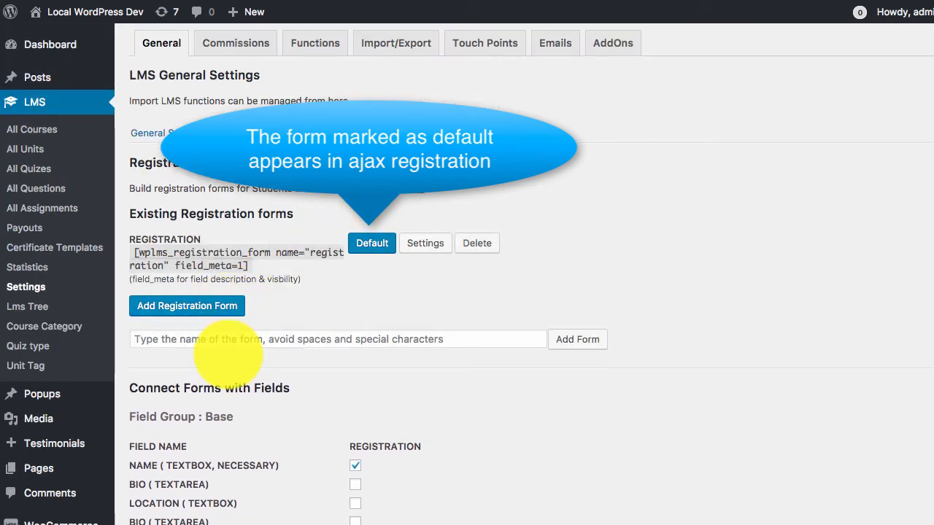
text(gfdgf)
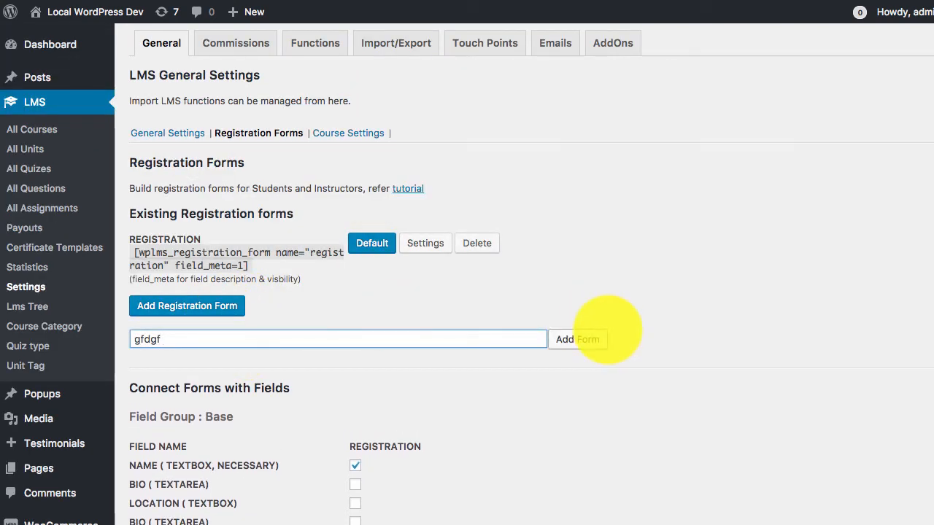
click(577, 339)
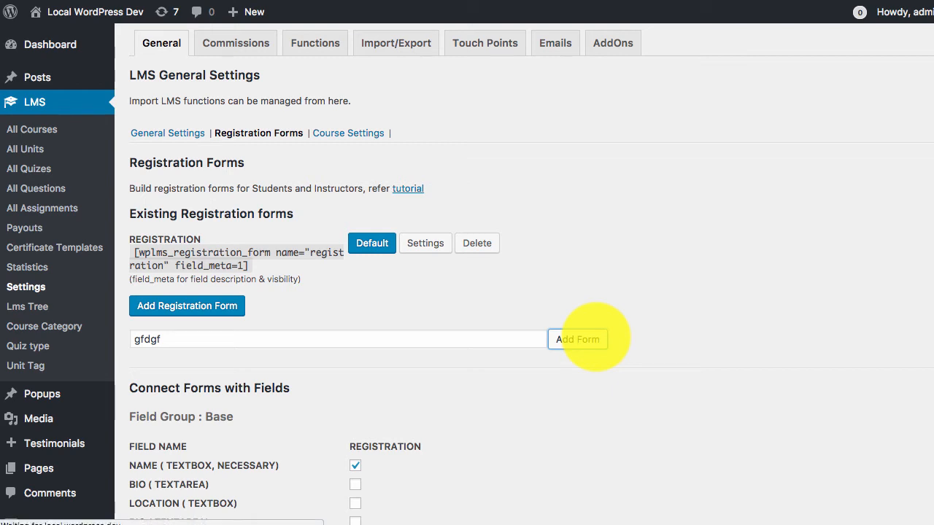
click(577, 339)
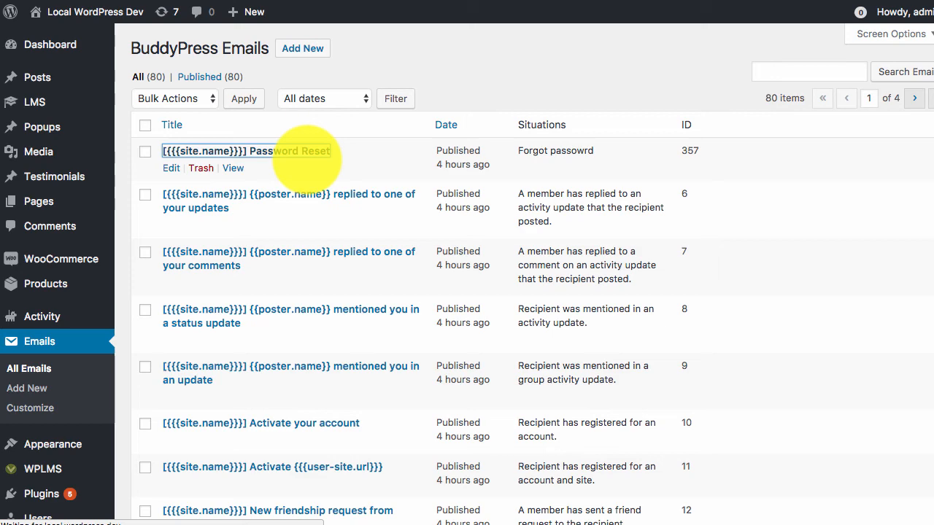
Select the '[{{{site.name}}}] Password Reset' email in the Emails list.
click(234, 151)
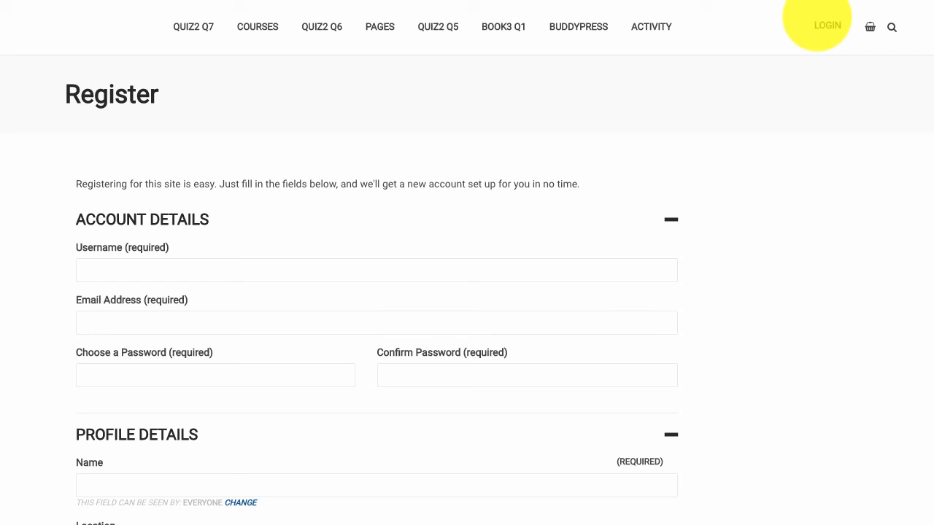
Request a reset link via FORGOT PASSWORD and begin entering a new password on the reset page.
click(827, 24)
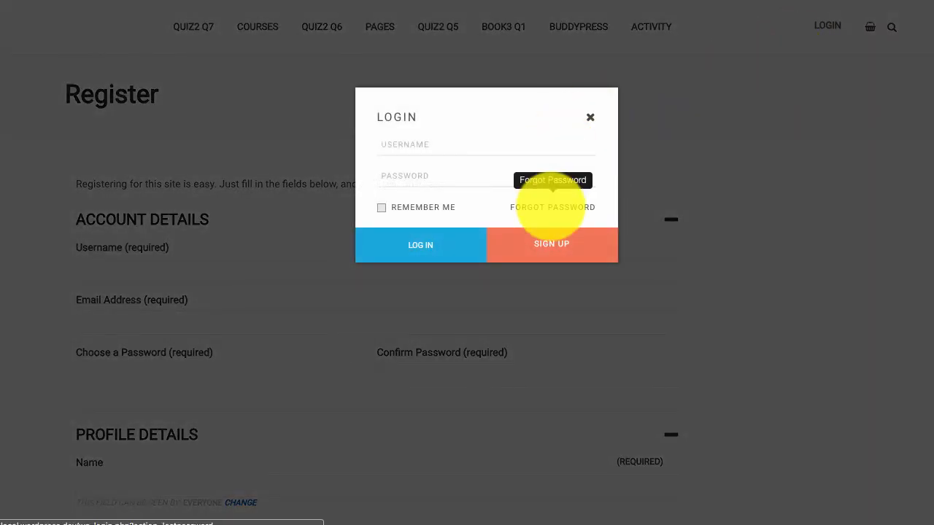
click(552, 206)
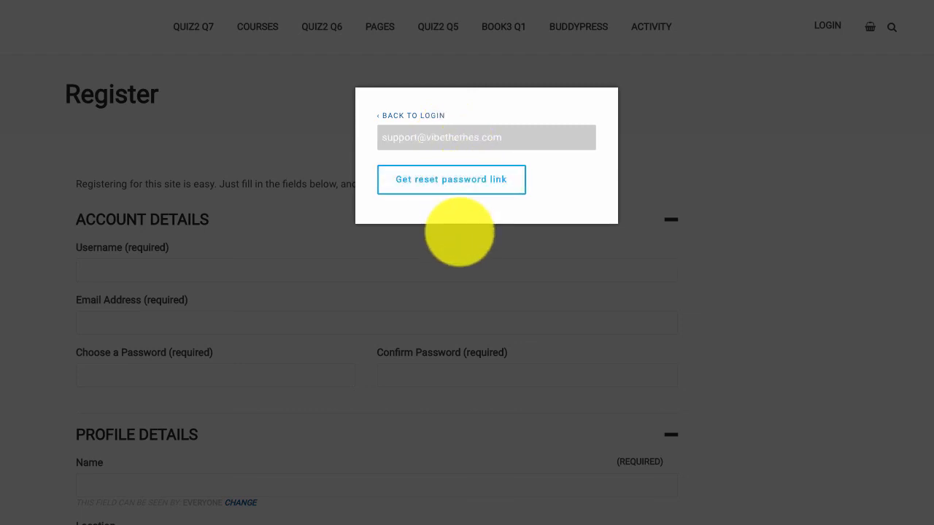
click(450, 179)
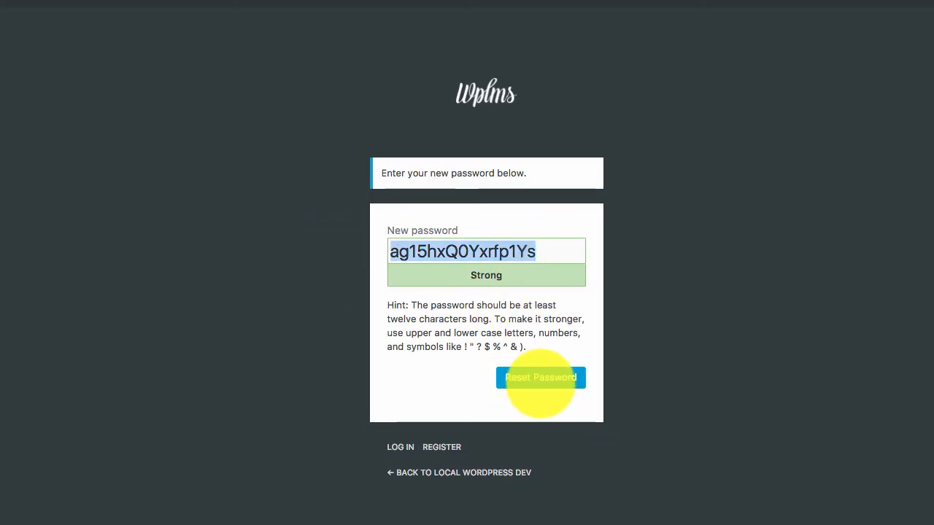
text(a)
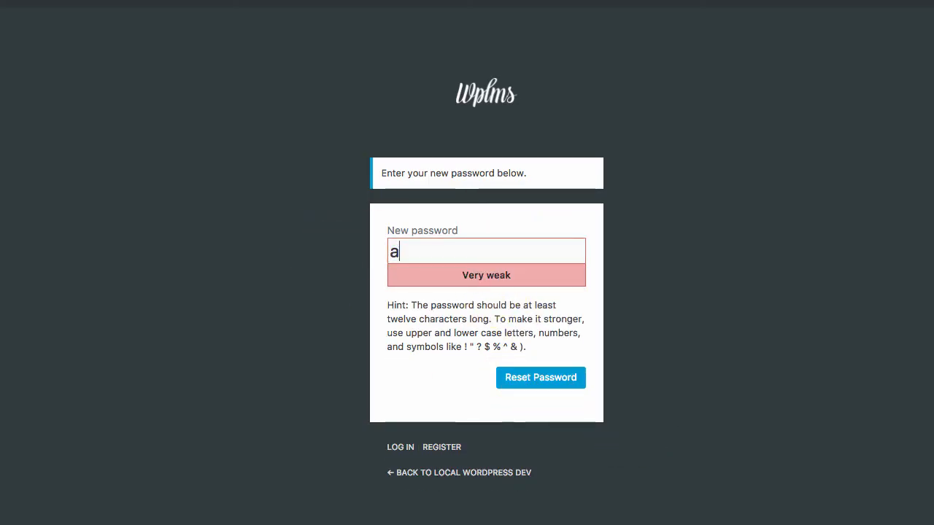